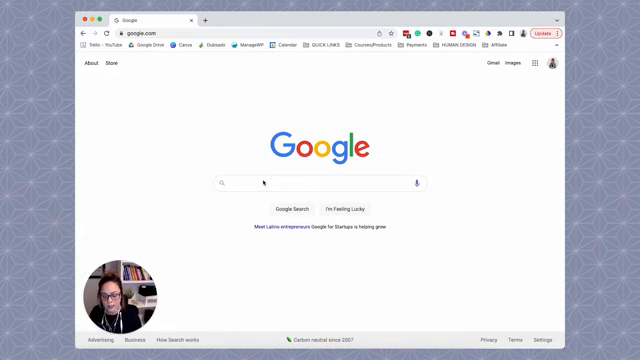
pyautogui.write('powerful speaker')
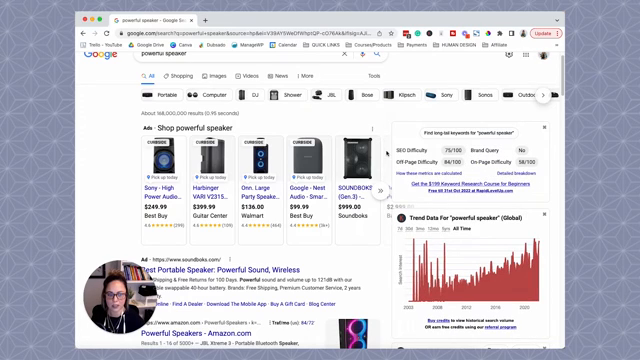
pyautogui.scroll(-3)
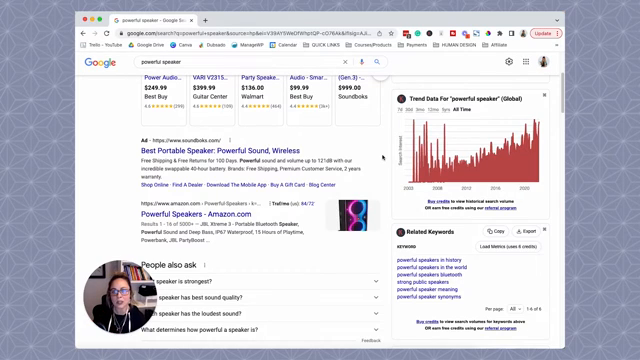
pyautogui.scroll(3)
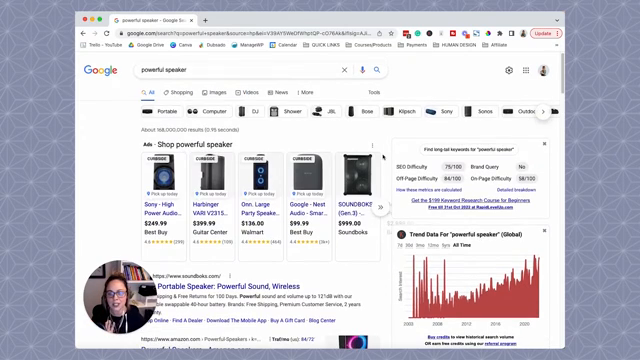